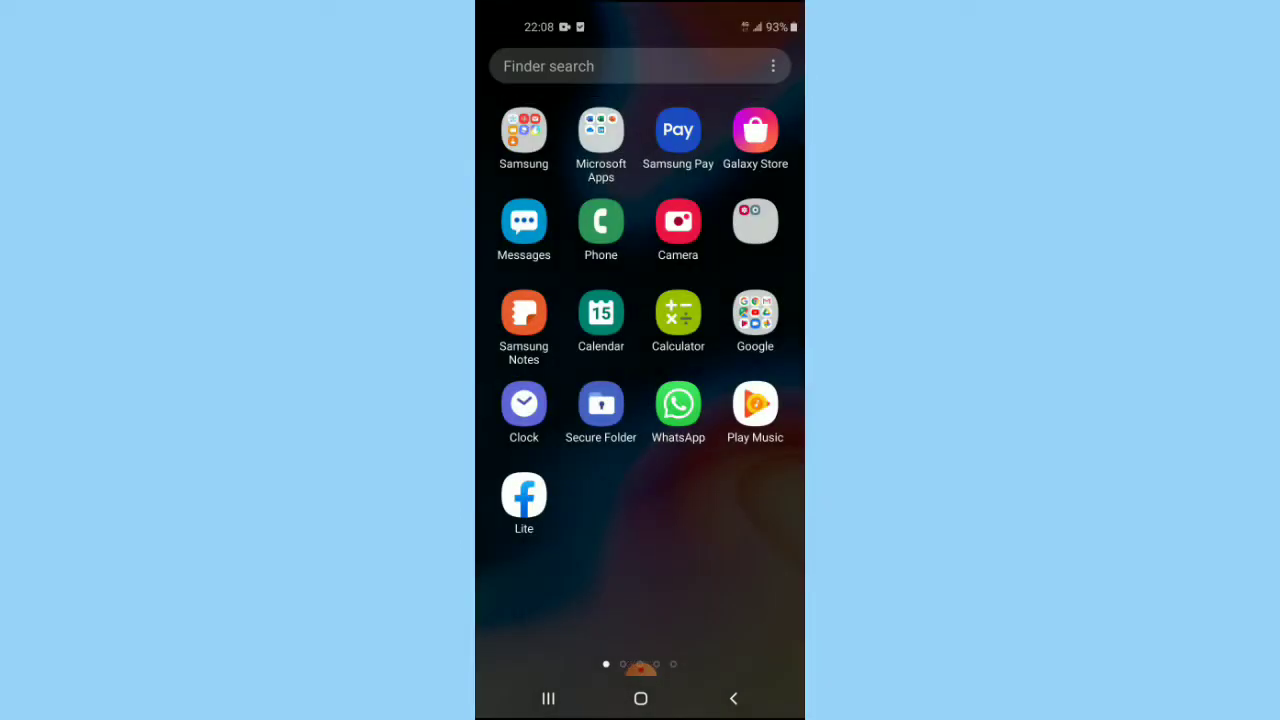
- Swipe to the app drawer's second page where Play Store and WeChat appear
{"action": "scroll", "scroll_direction": "left", "scroll_amount": 3}
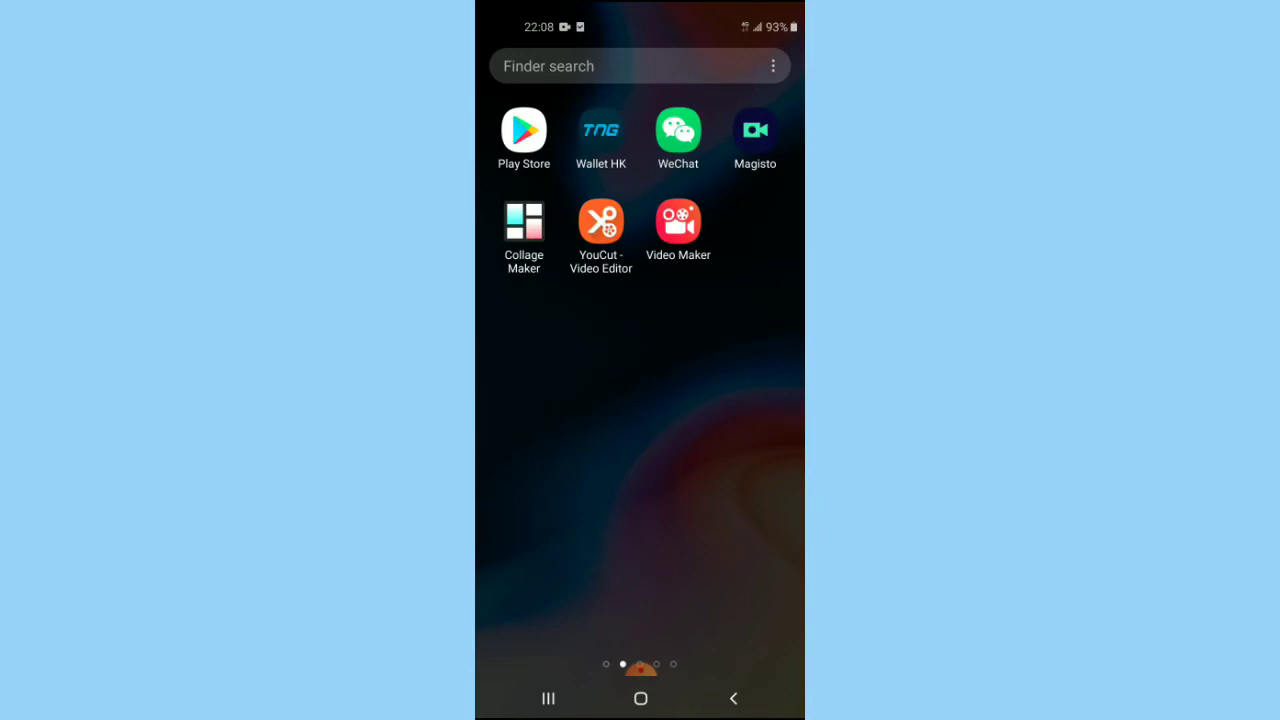
- Launch YouTube Studio from Play Store via the recent 'youtube studio app for android' search
{"action": "left_click", "coordinate": [524, 130]}
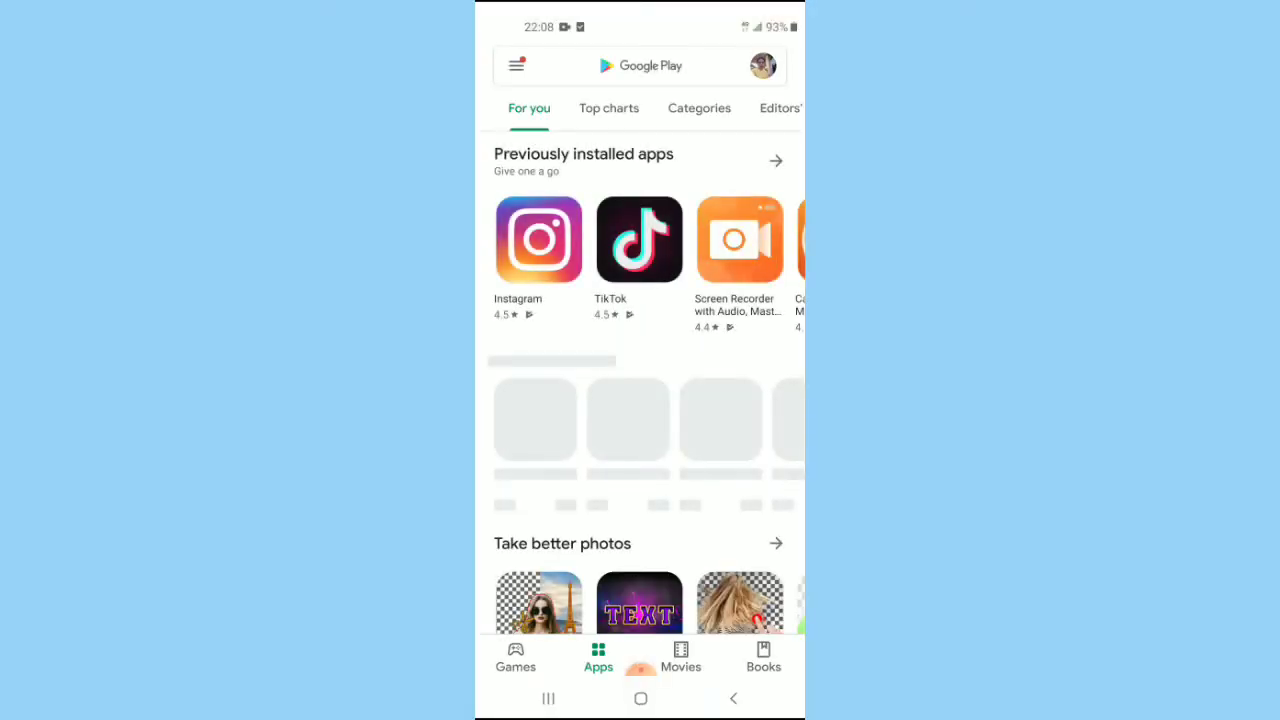
{"action": "left_click", "coordinate": [650, 64]}
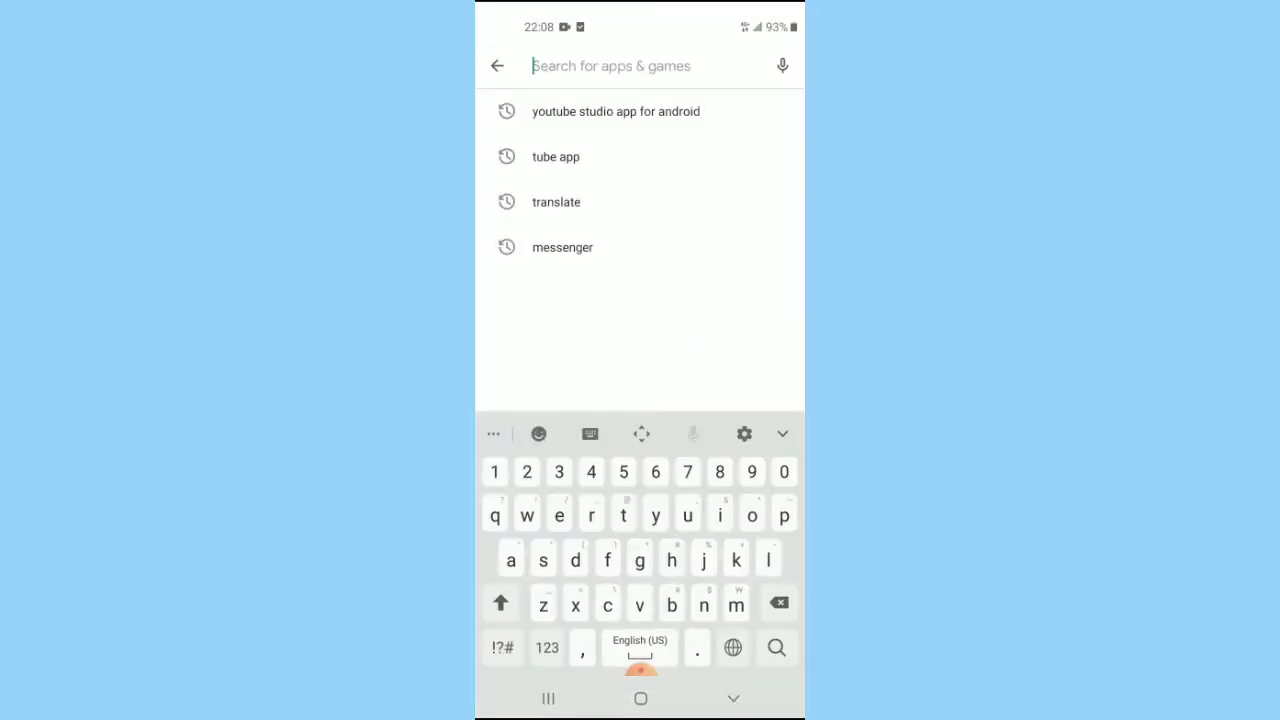
{"action": "left_click", "coordinate": [616, 112]}
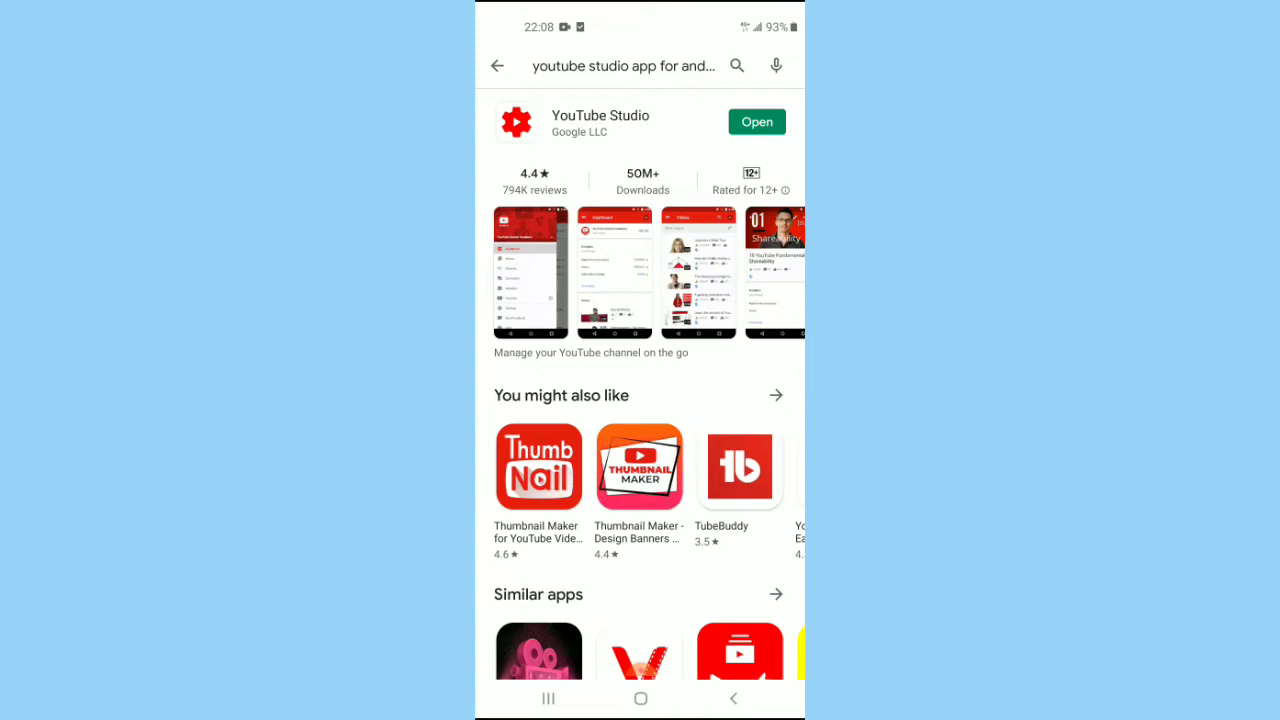
{"action": "left_click", "coordinate": [756, 122]}
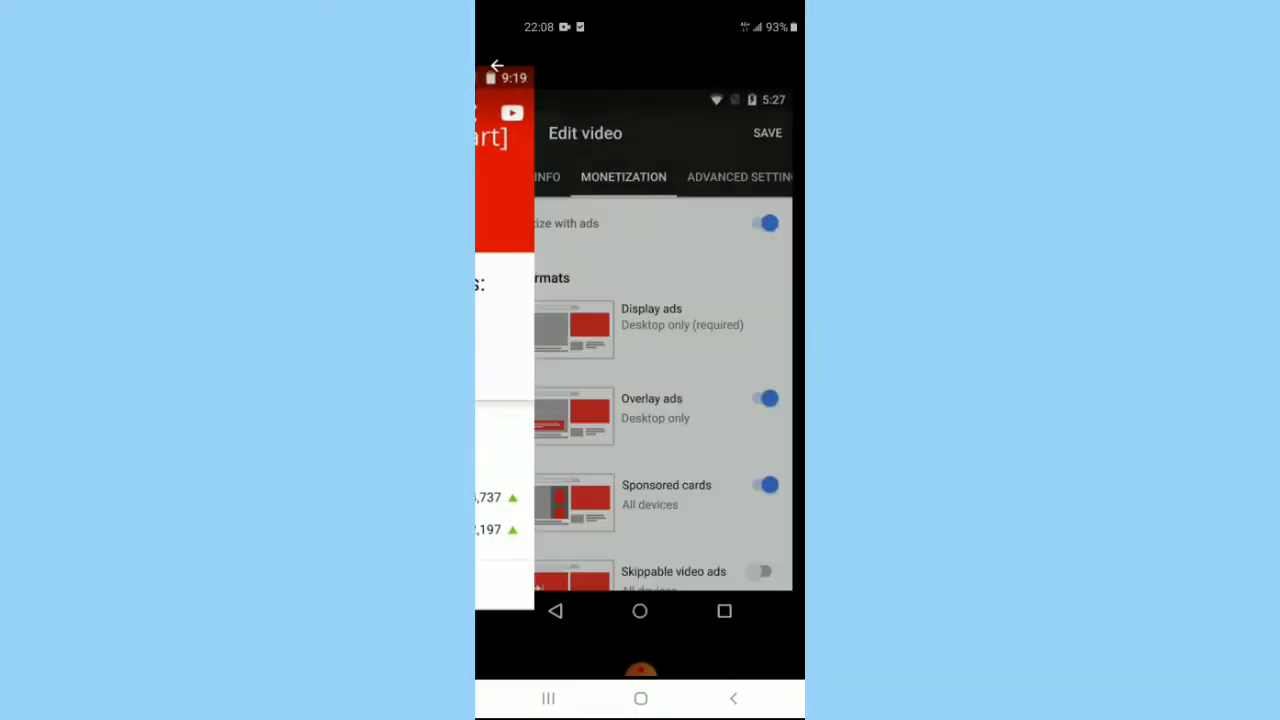
- Advance past the intro screens to the channel Dashboard with 28-day analytics
{"action": "left_click", "coordinate": [496, 62]}
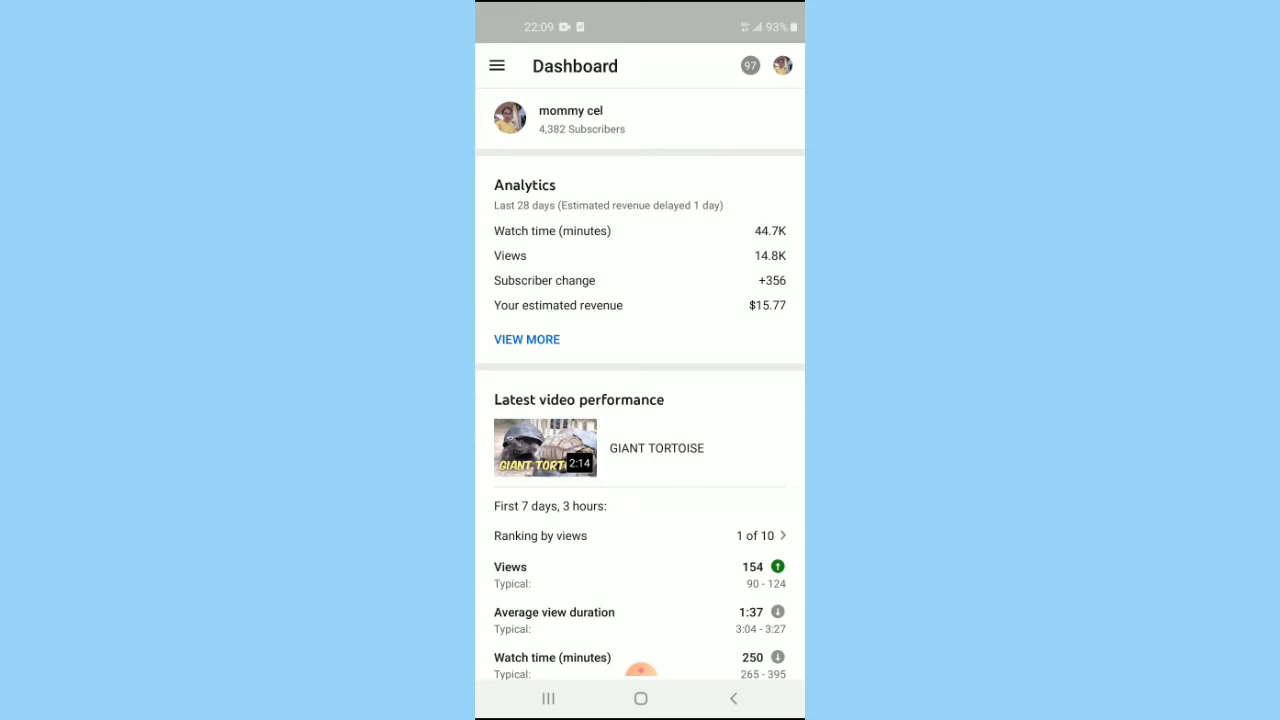
- Show the Analytics overview with 48-hour realtime views, watch time and views via VIEW MORE
{"action": "scroll", "scroll_direction": "down", "scroll_amount": 3}
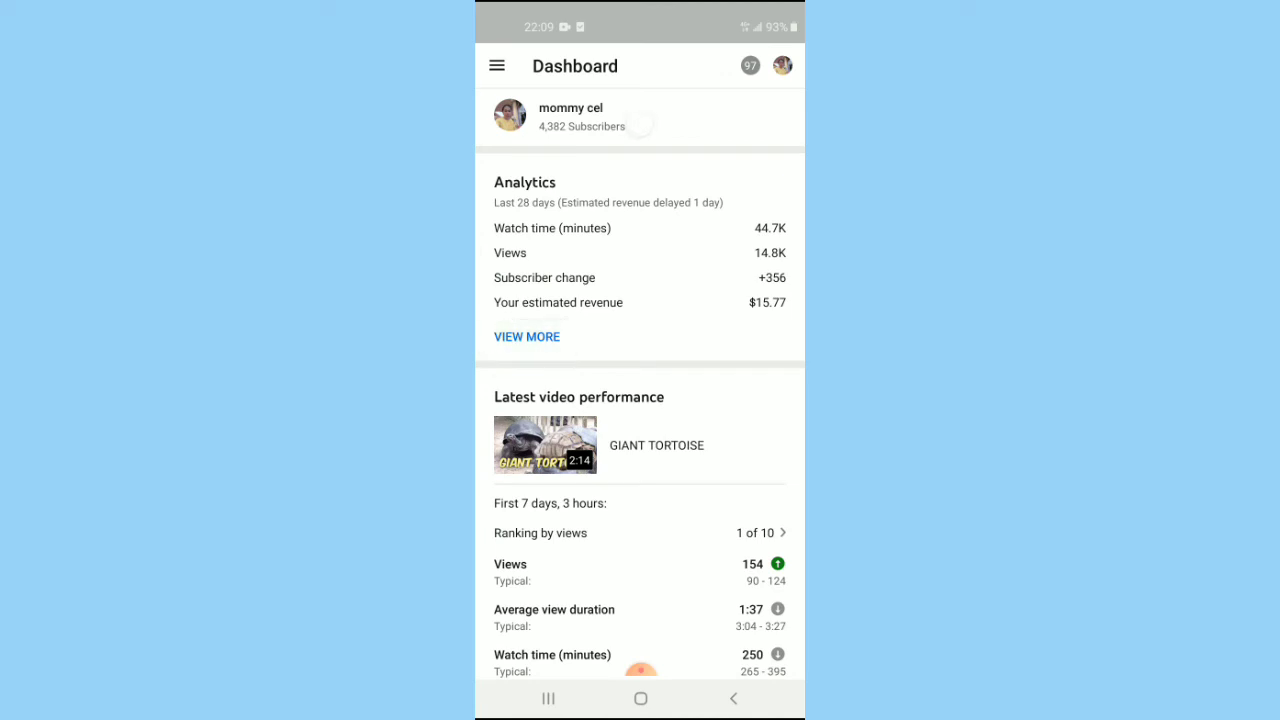
{"action": "left_click", "coordinate": [526, 336]}
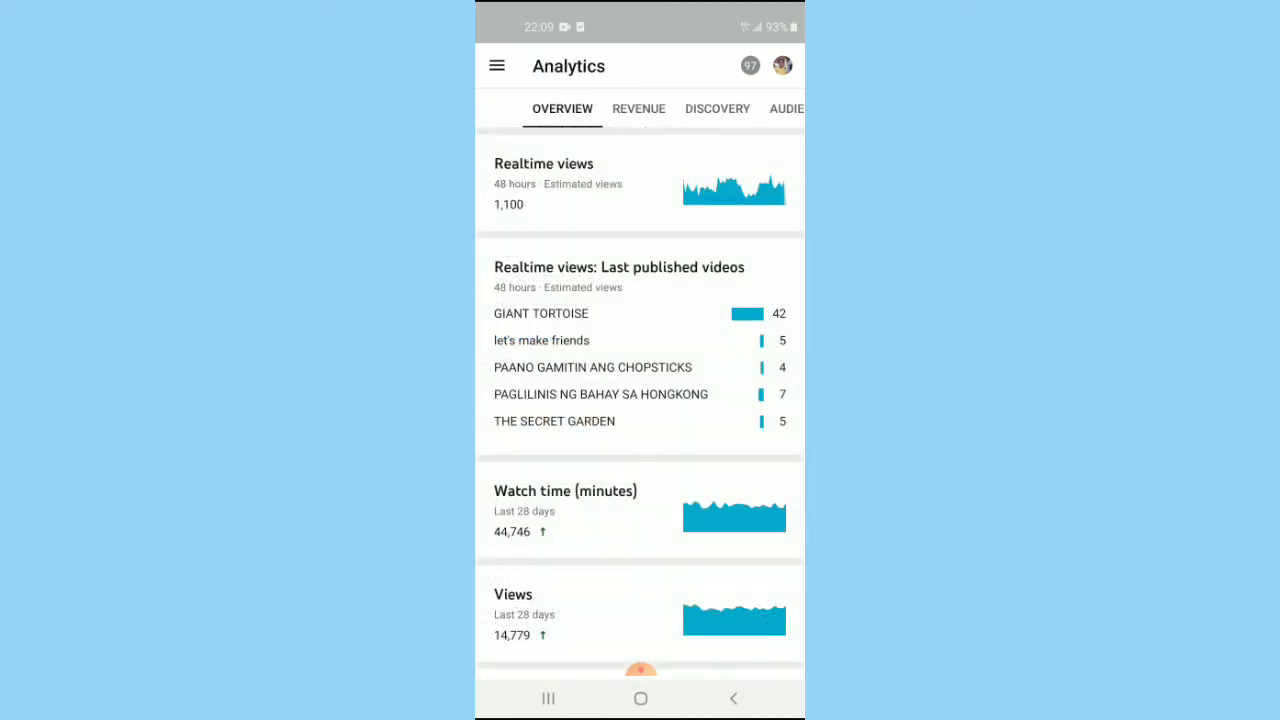
- Show the 28-day estimated revenue detail totalling $15.77 from the Revenue card
{"action": "left_click", "coordinate": [638, 108]}
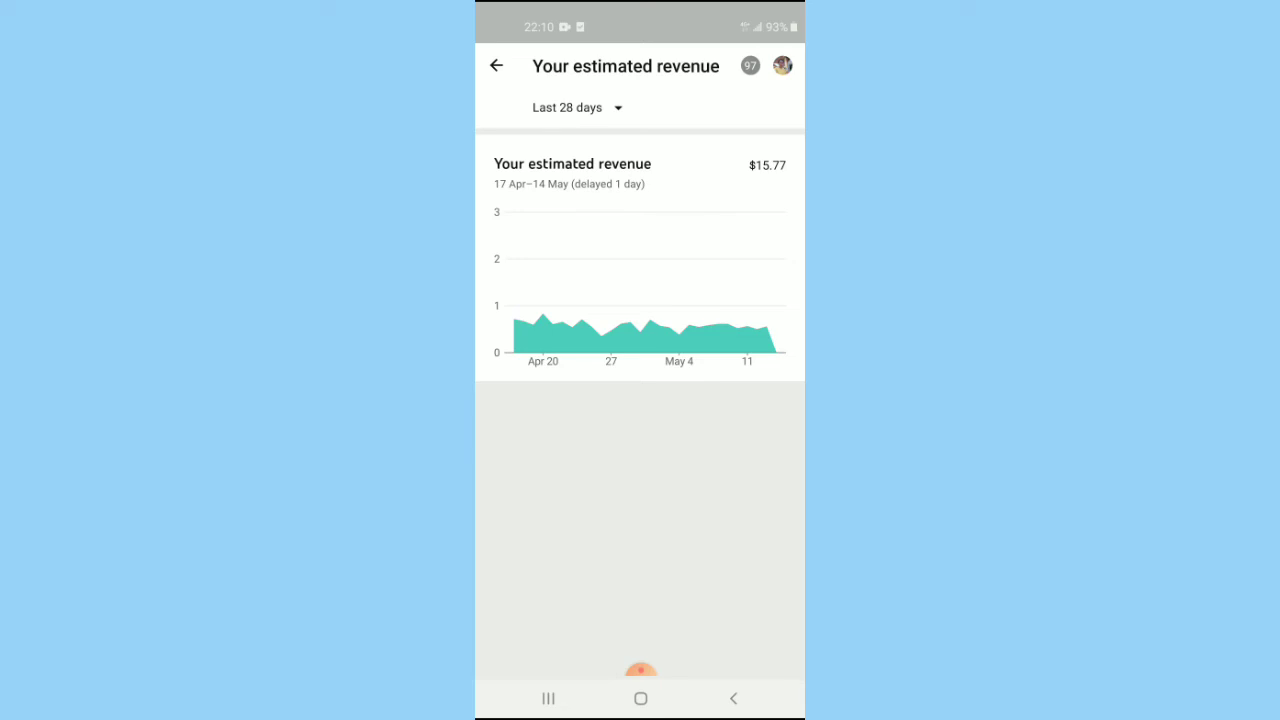
- Switch the revenue period to Last 7 days, then to Last 365 days totalling $92.39
{"action": "left_click", "coordinate": [572, 108]}
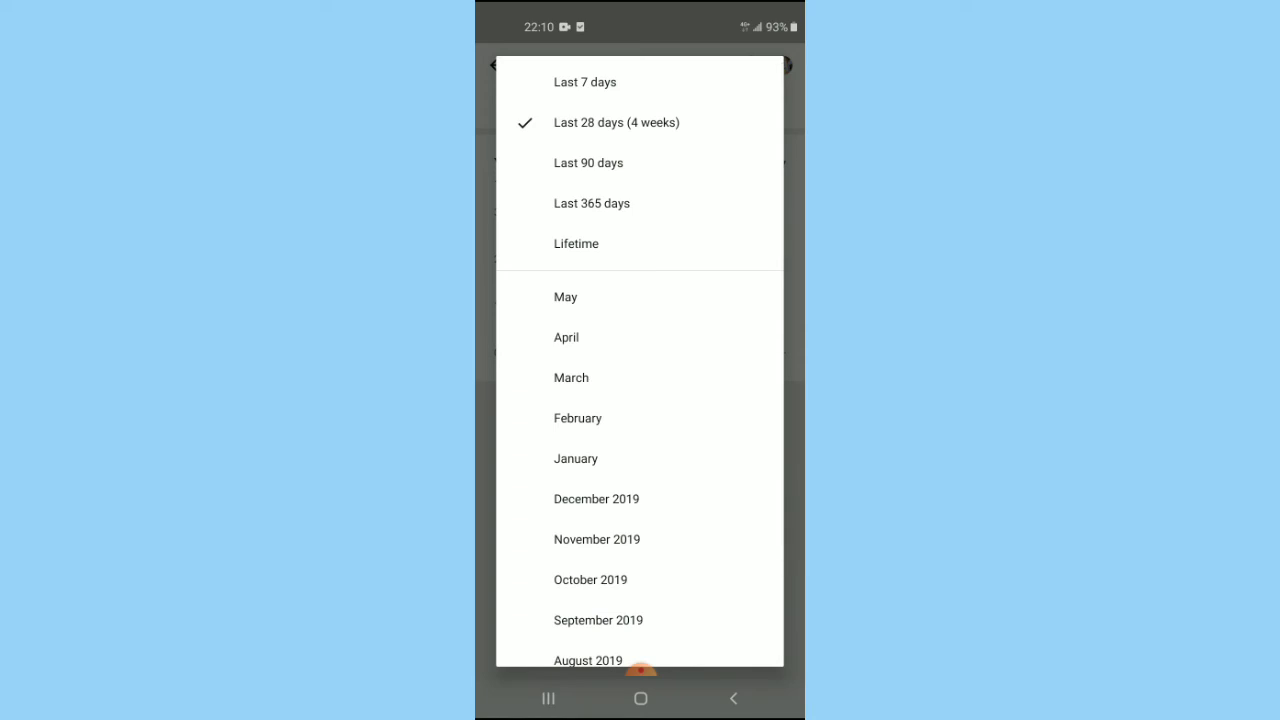
{"action": "left_click", "coordinate": [616, 122]}
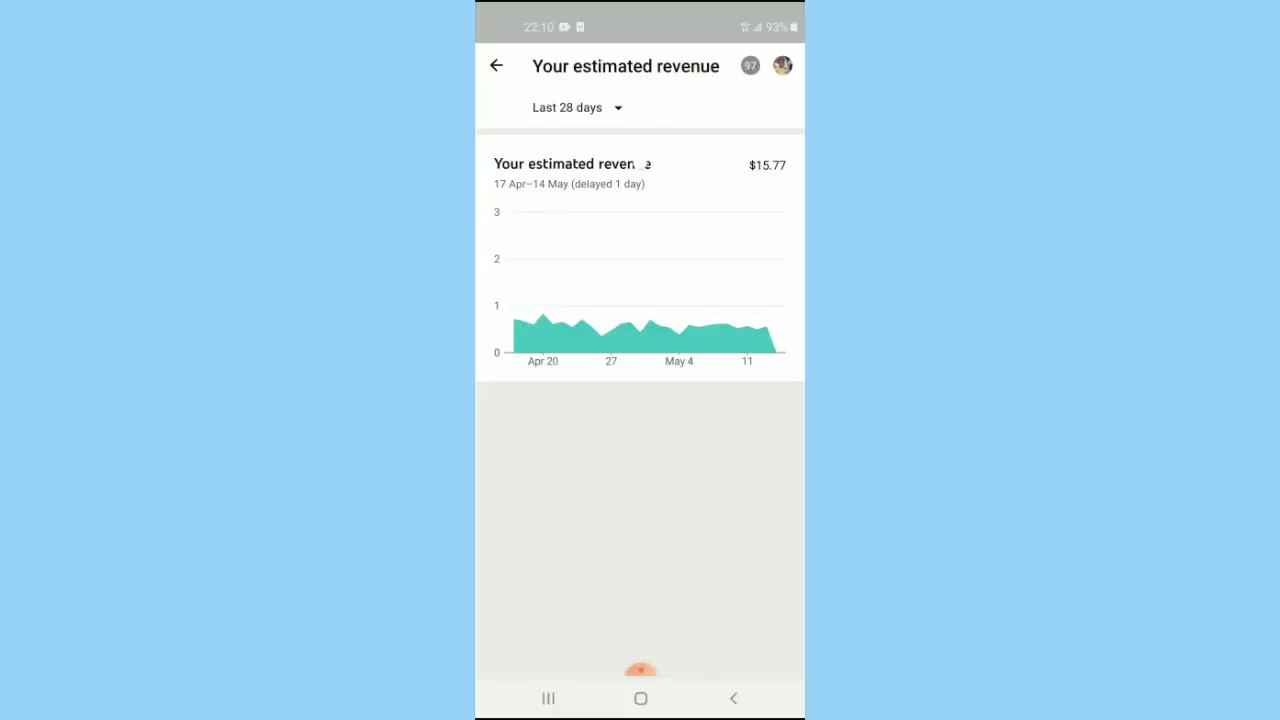
{"action": "left_click", "coordinate": [576, 108]}
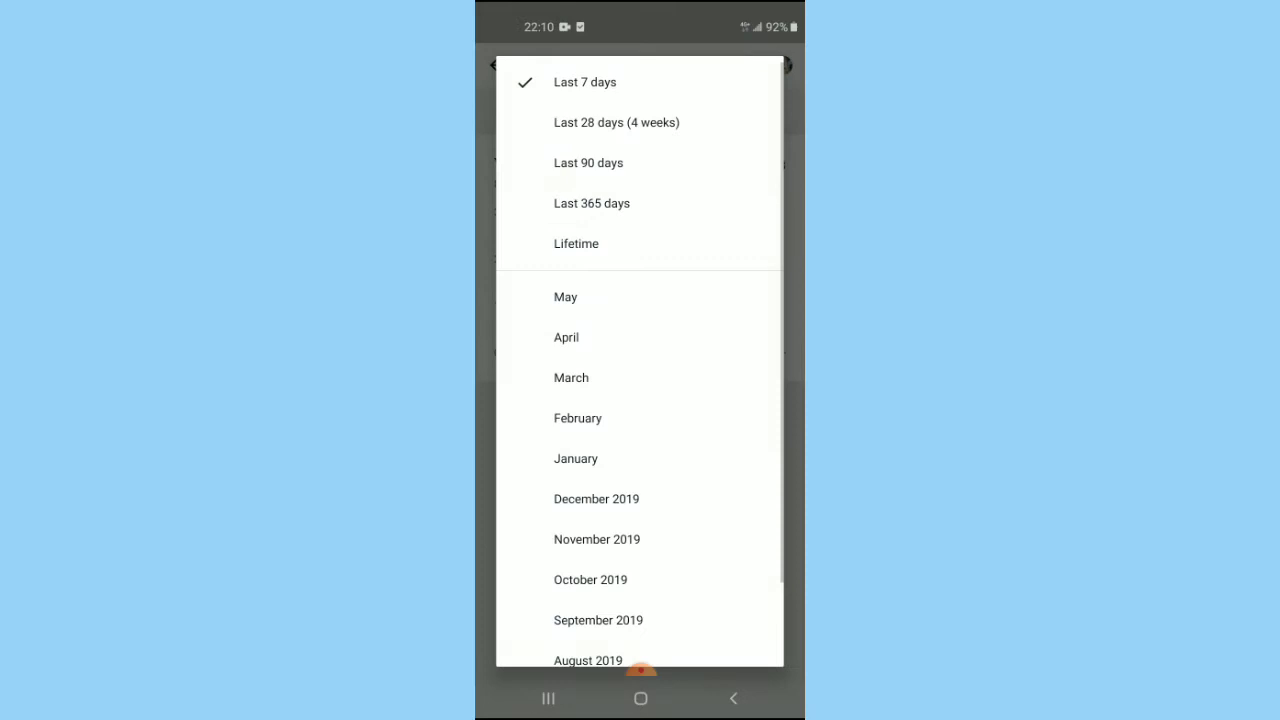
{"action": "scroll", "scroll_direction": "down", "scroll_amount": 3}
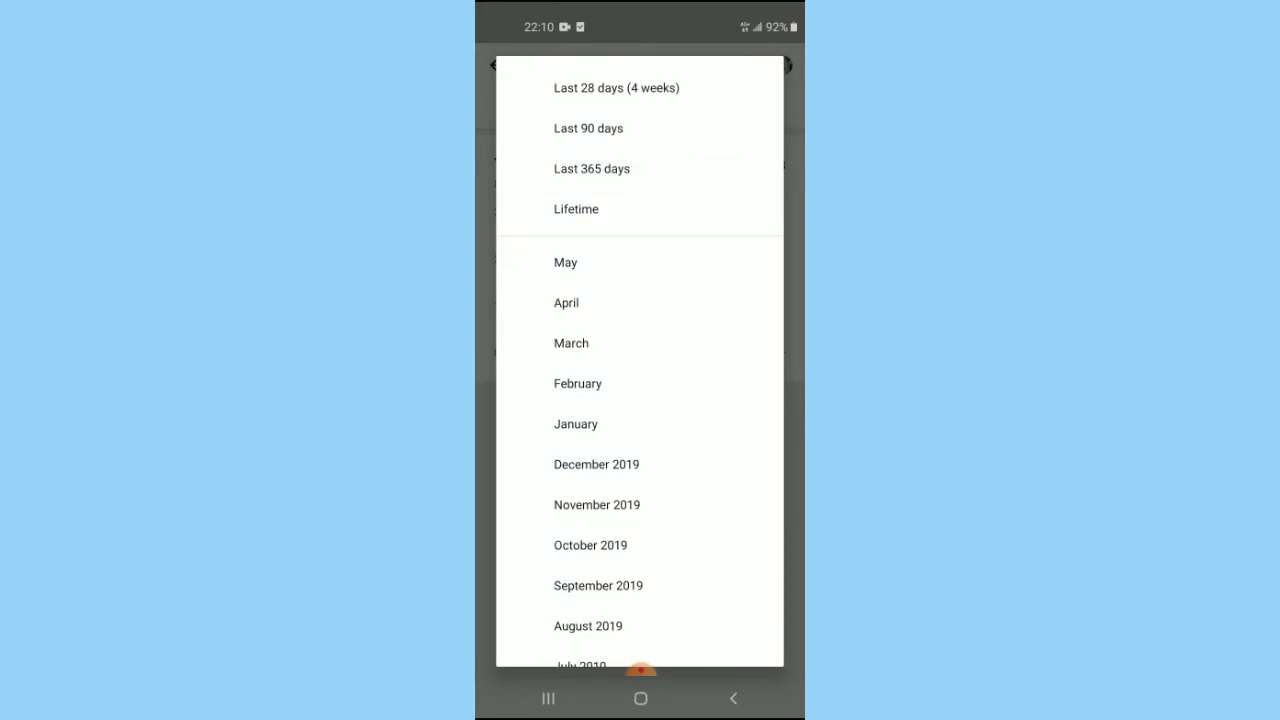
{"action": "left_click", "coordinate": [592, 168]}
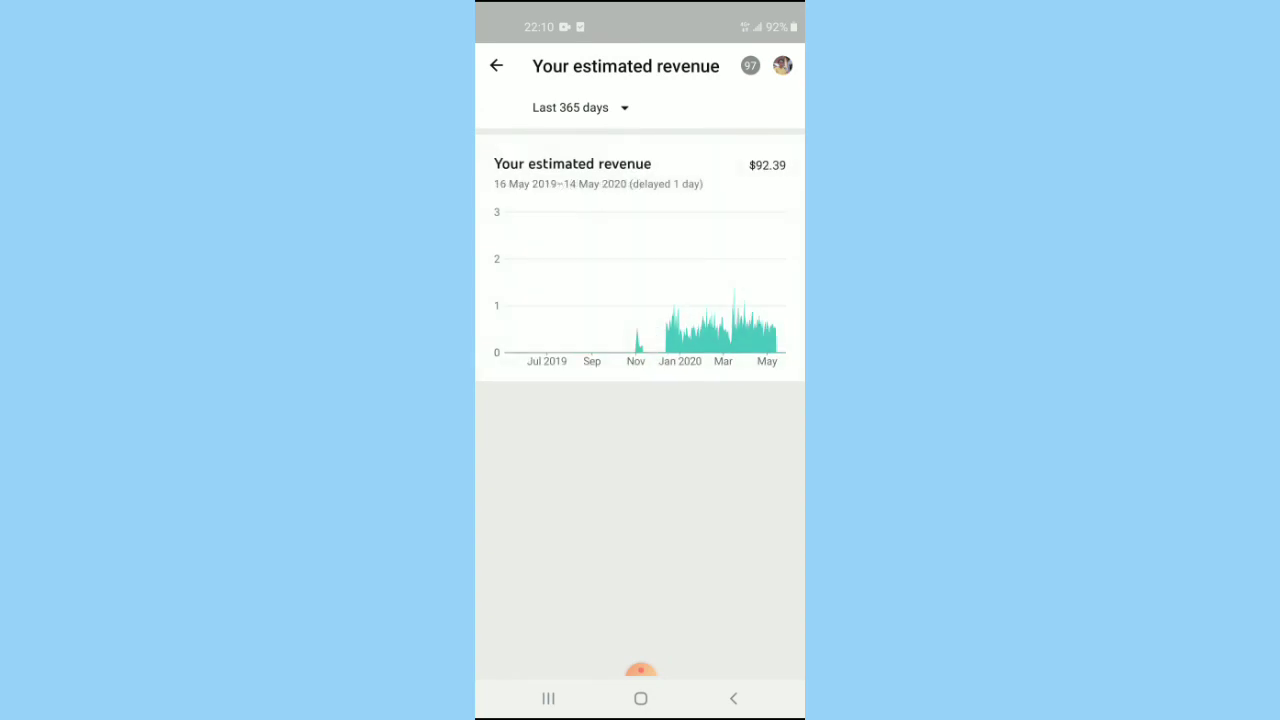